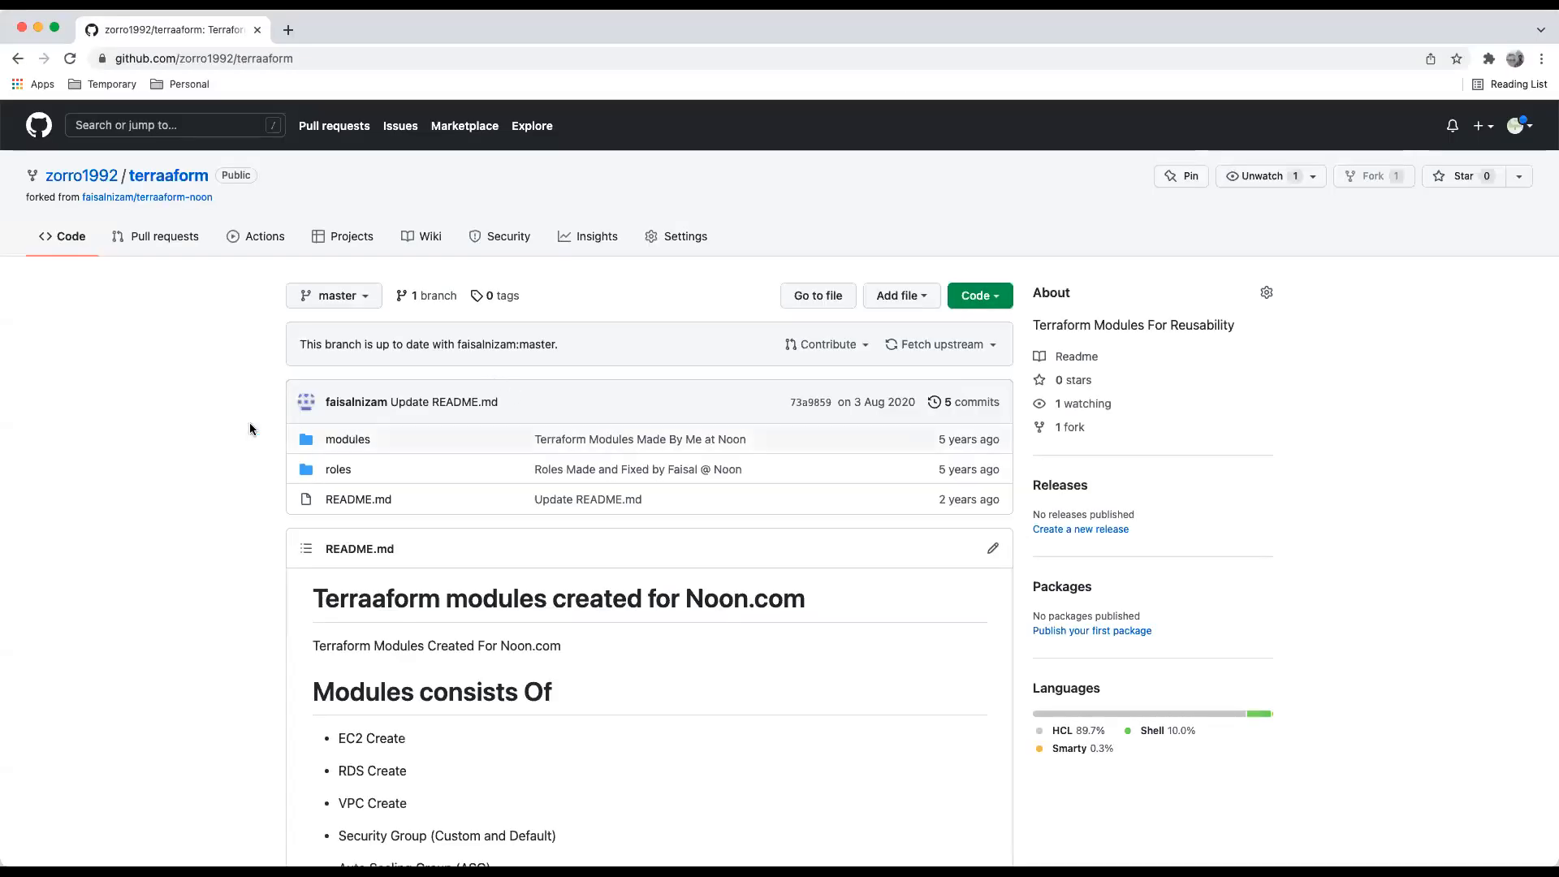
mouse_move(515, 311)
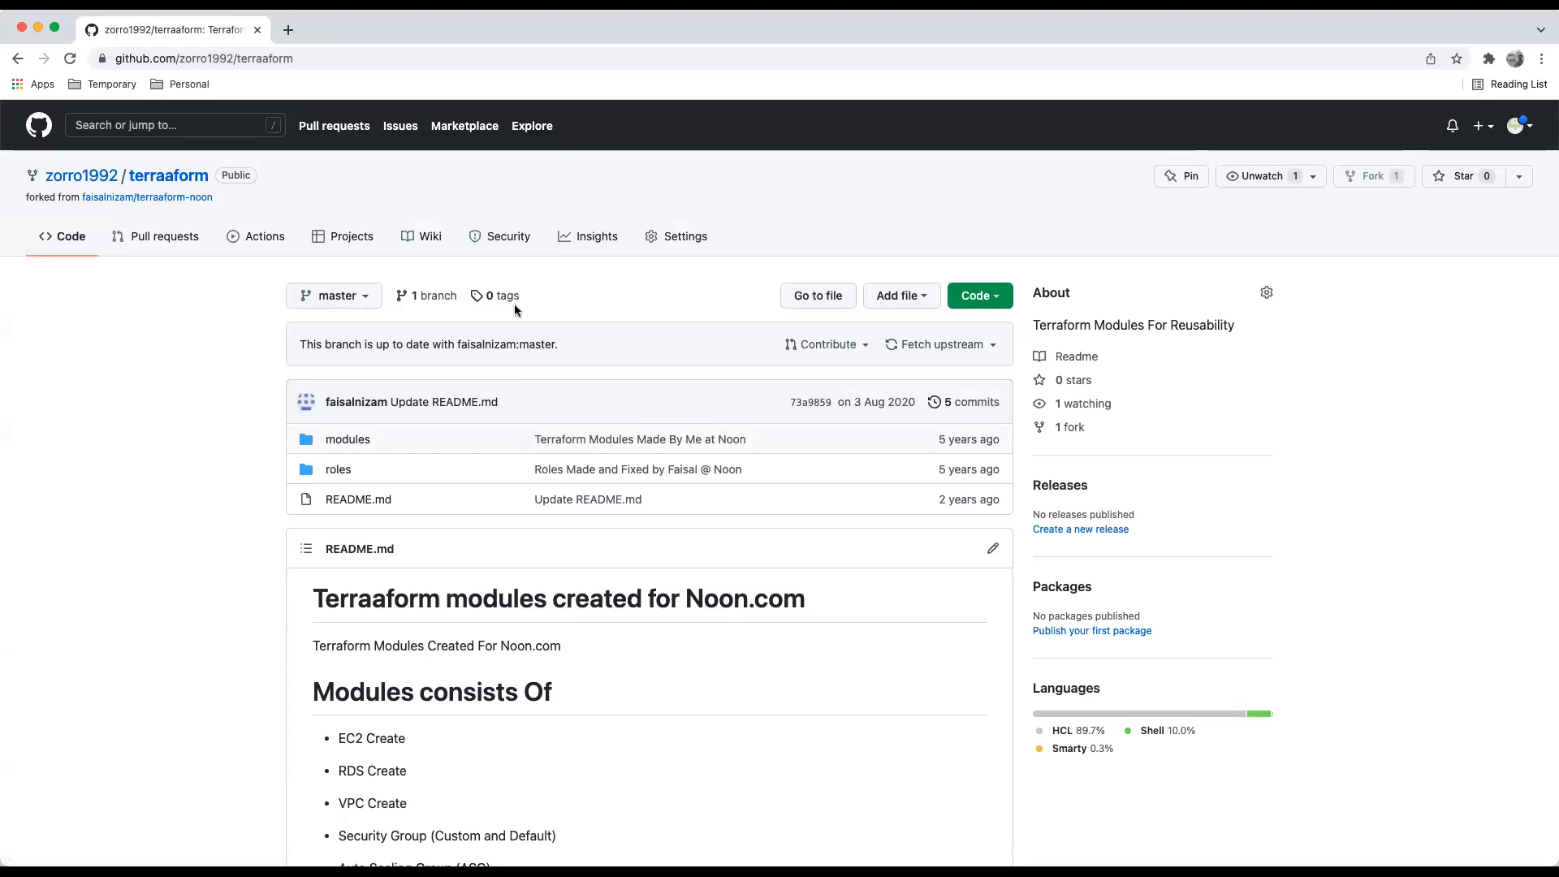
mouse_move(254, 244)
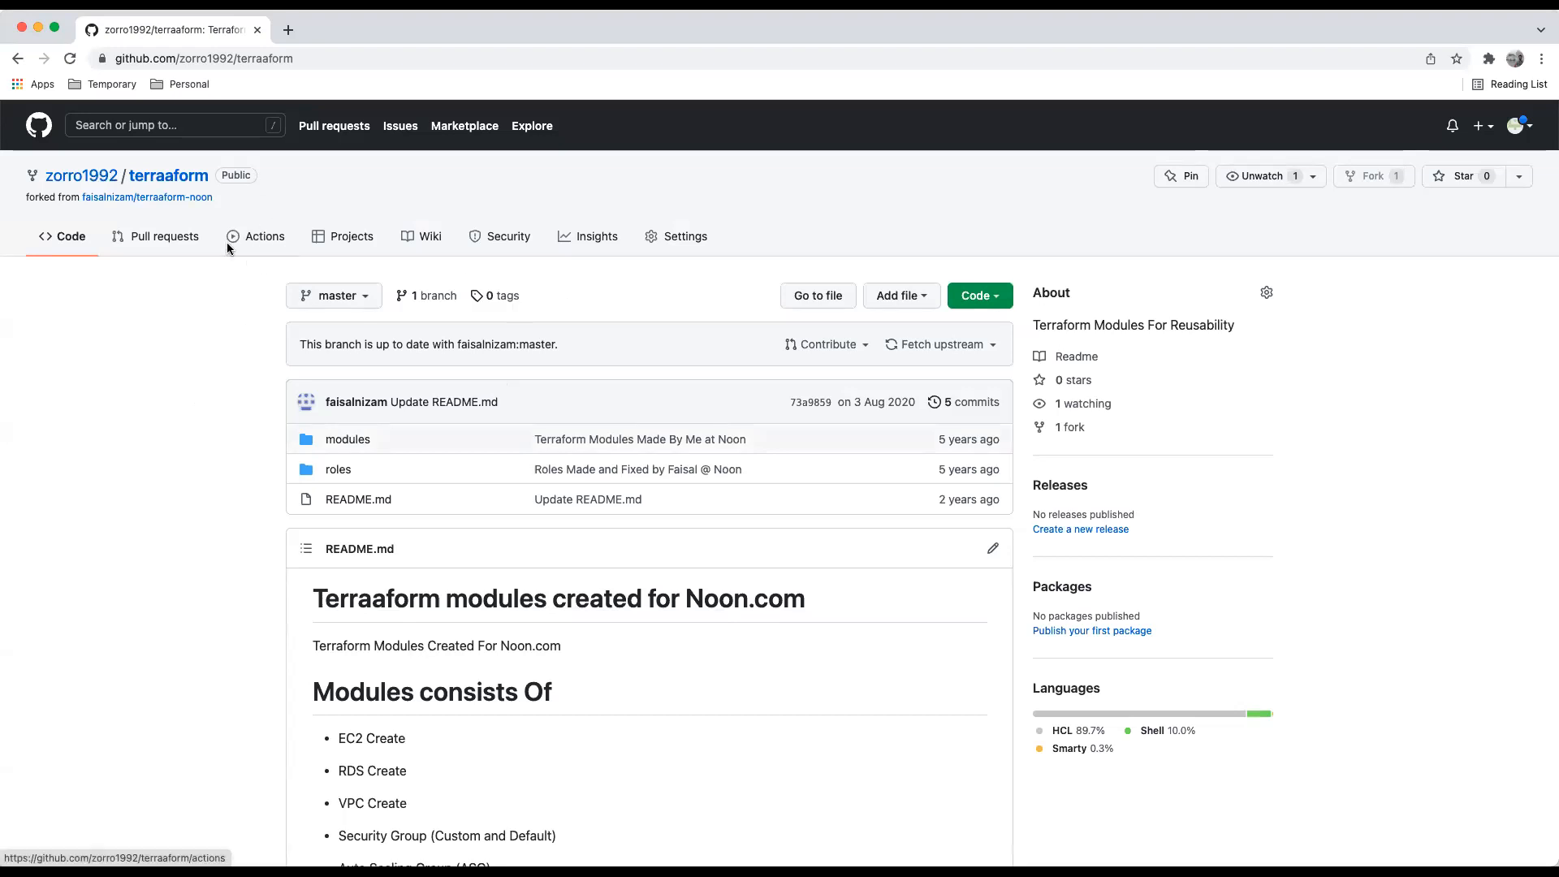
mouse_move(38, 227)
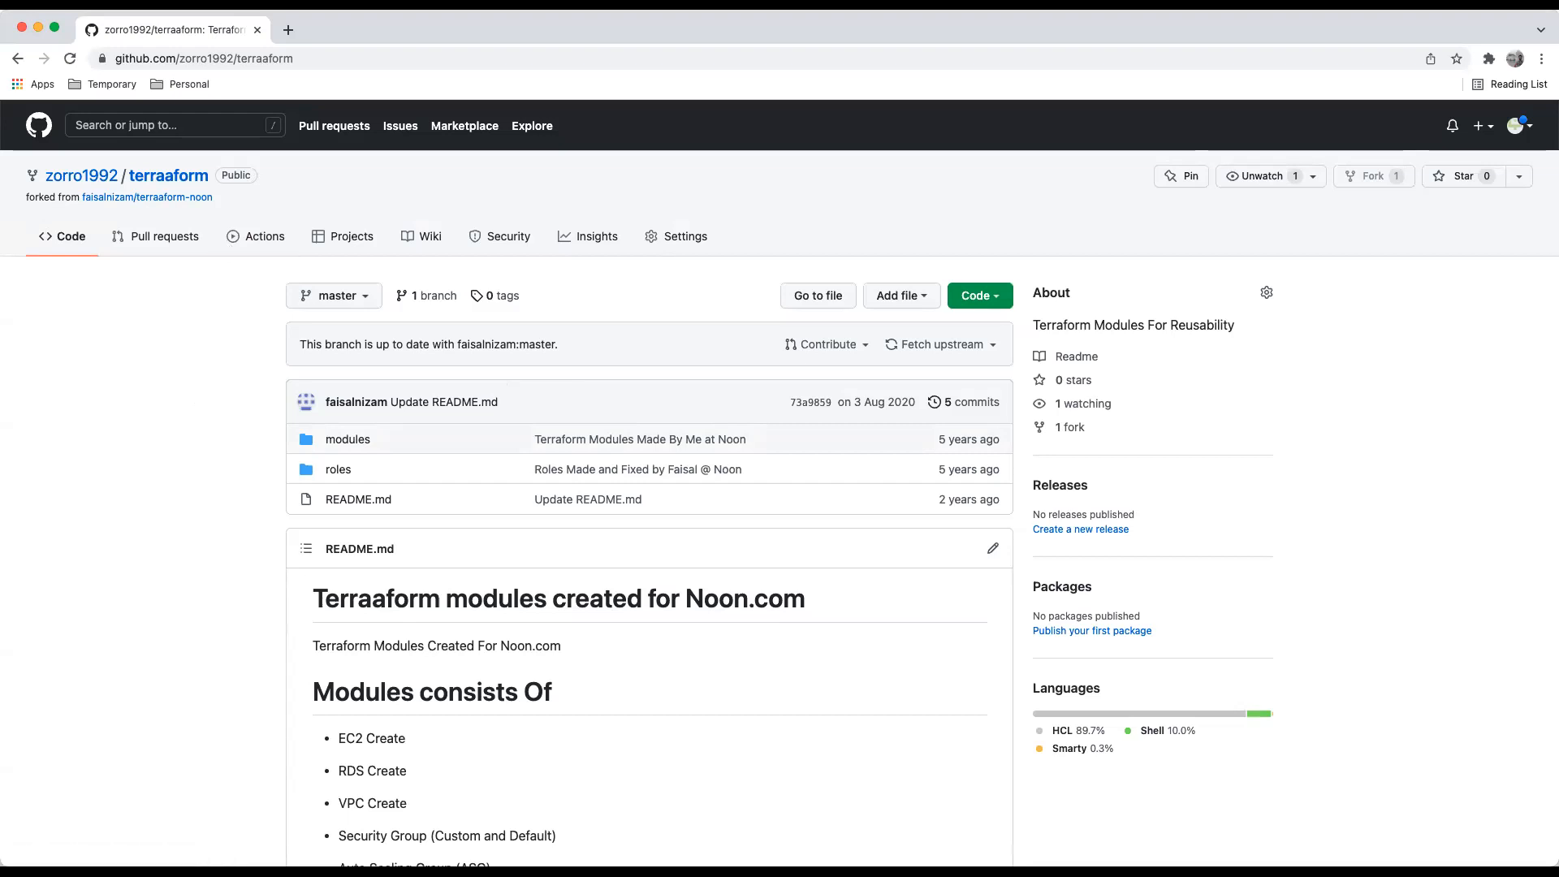
mouse_move(233, 235)
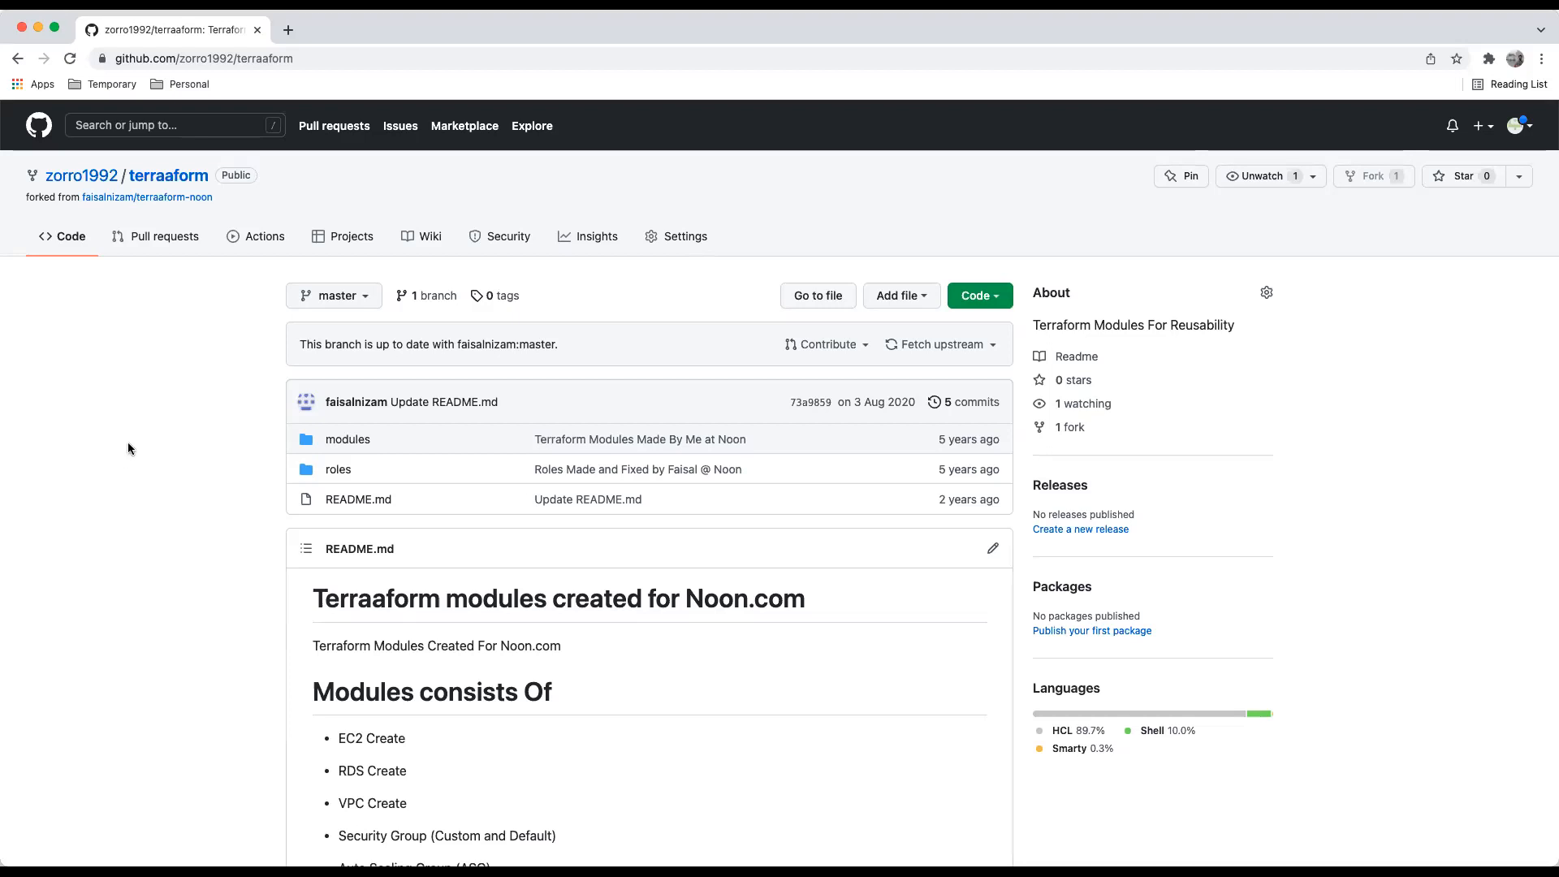
mouse_move(265, 236)
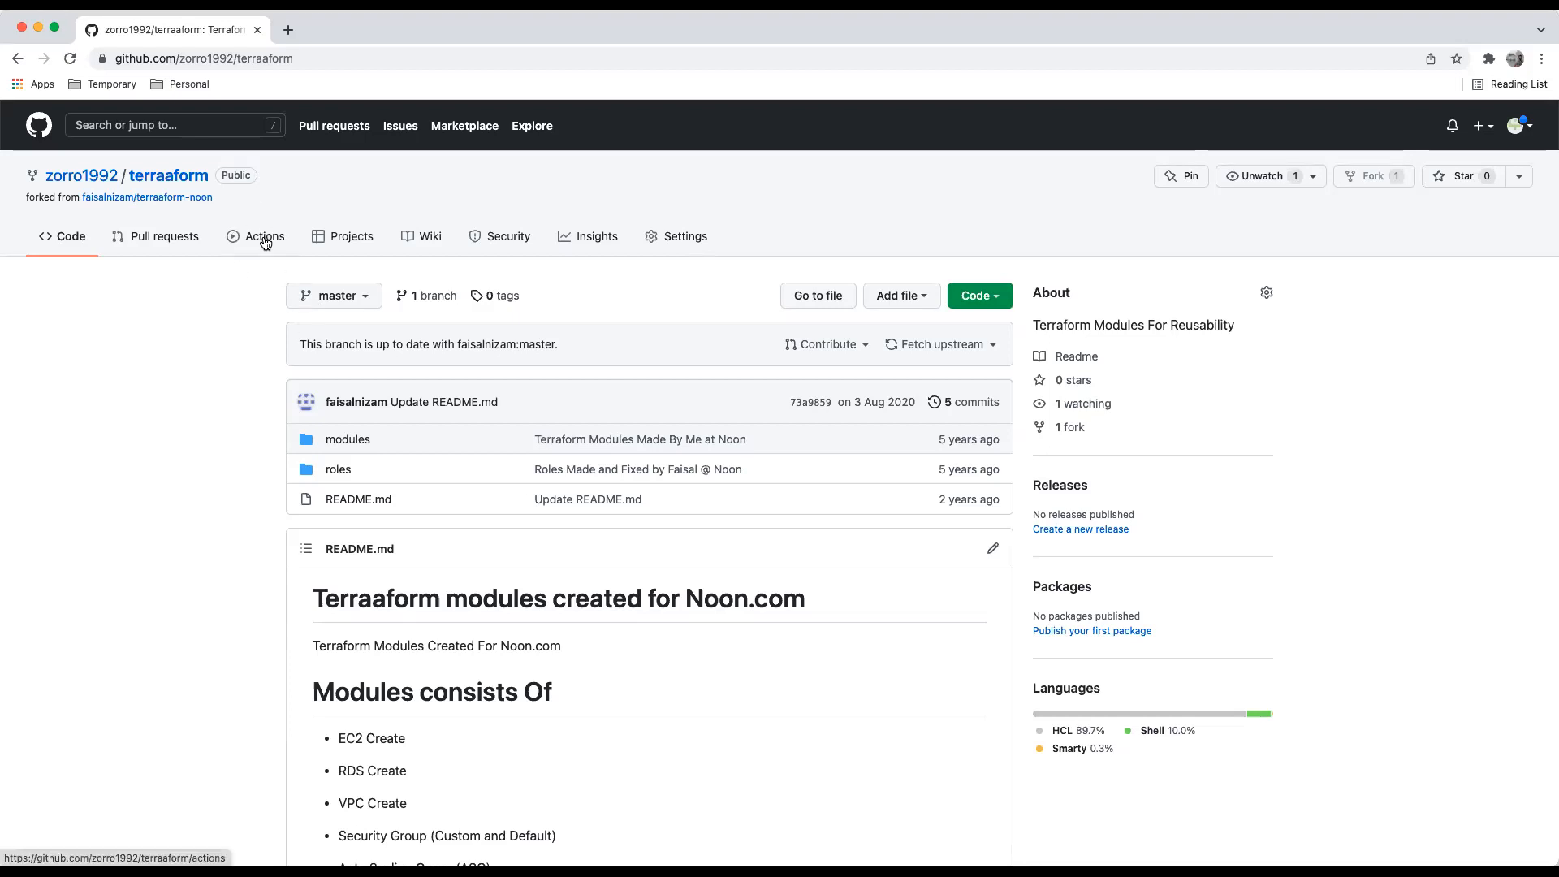
Browse the terraaform Actions starter templates through Deployment (Deploy to Amazon ECS) and Security
click(265, 236)
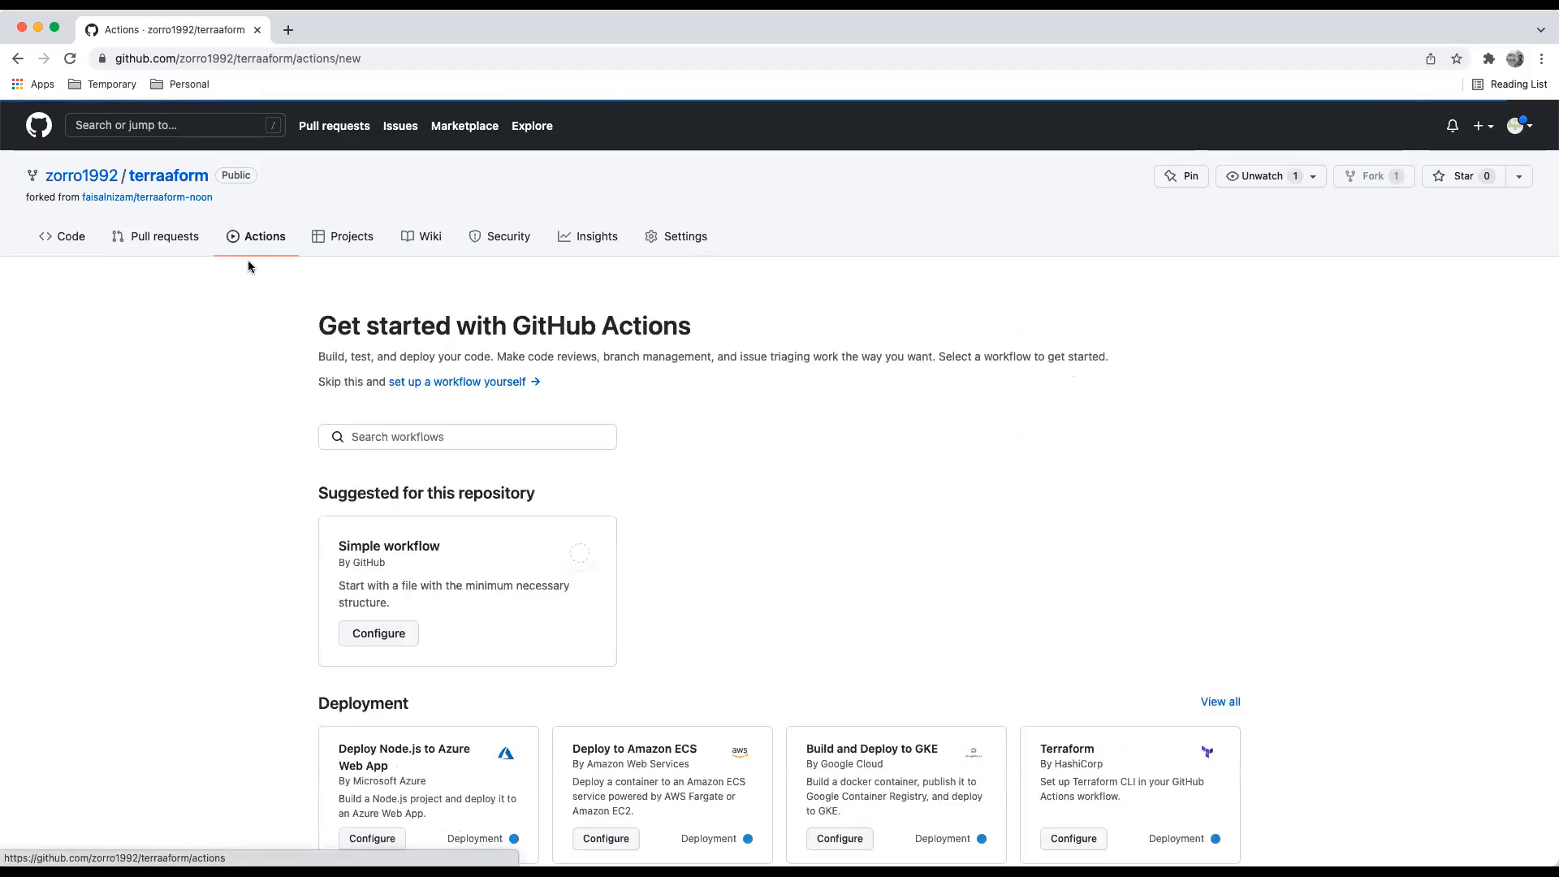
scroll(down, 3)
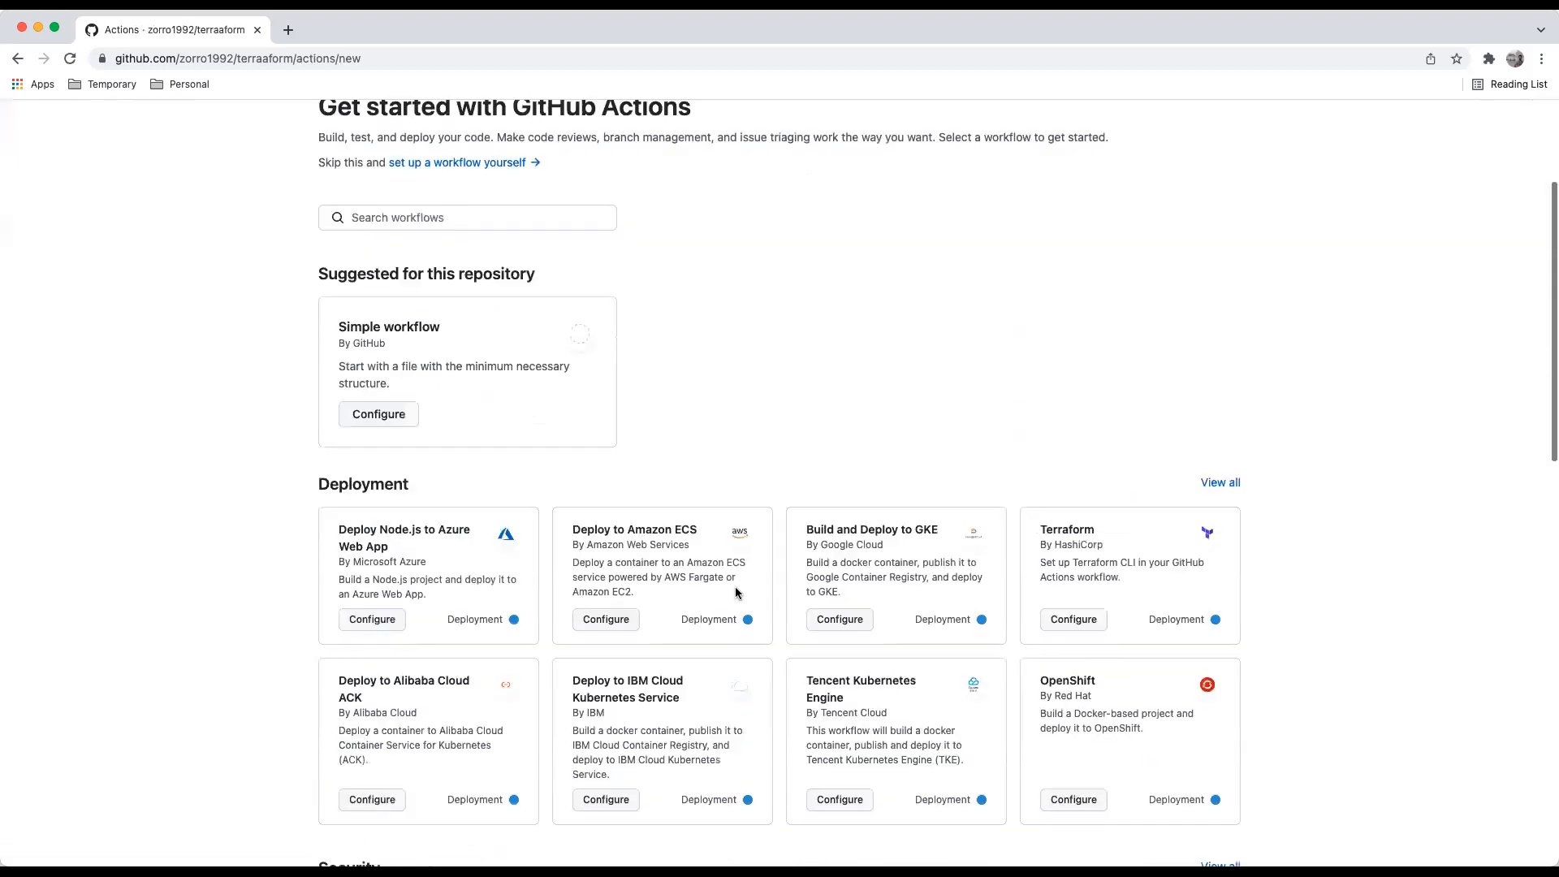
scroll(down, 3)
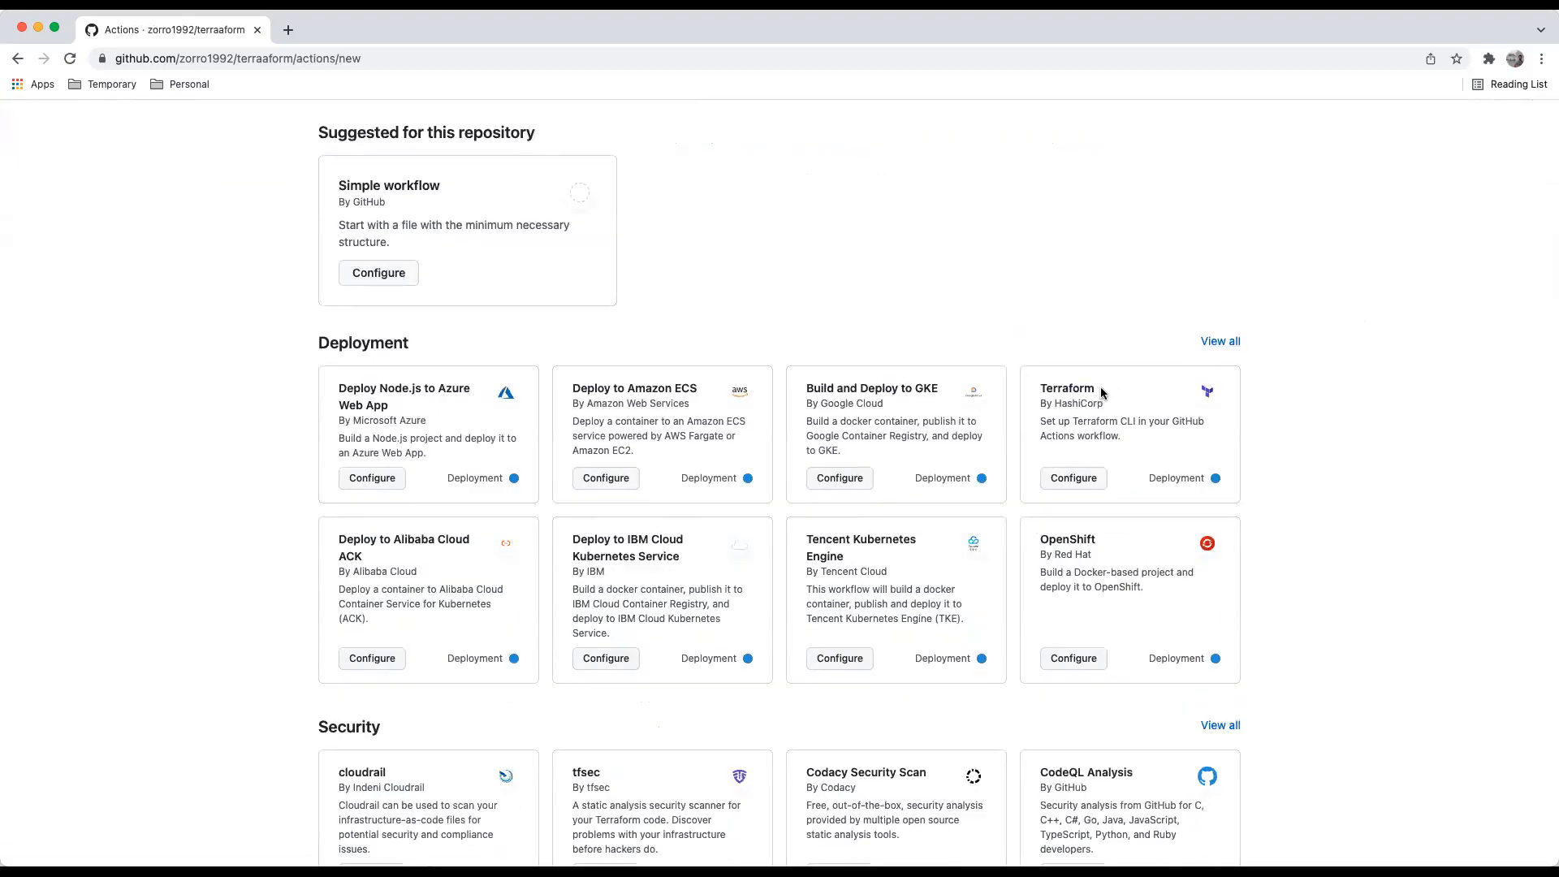
double_click(1066, 388)
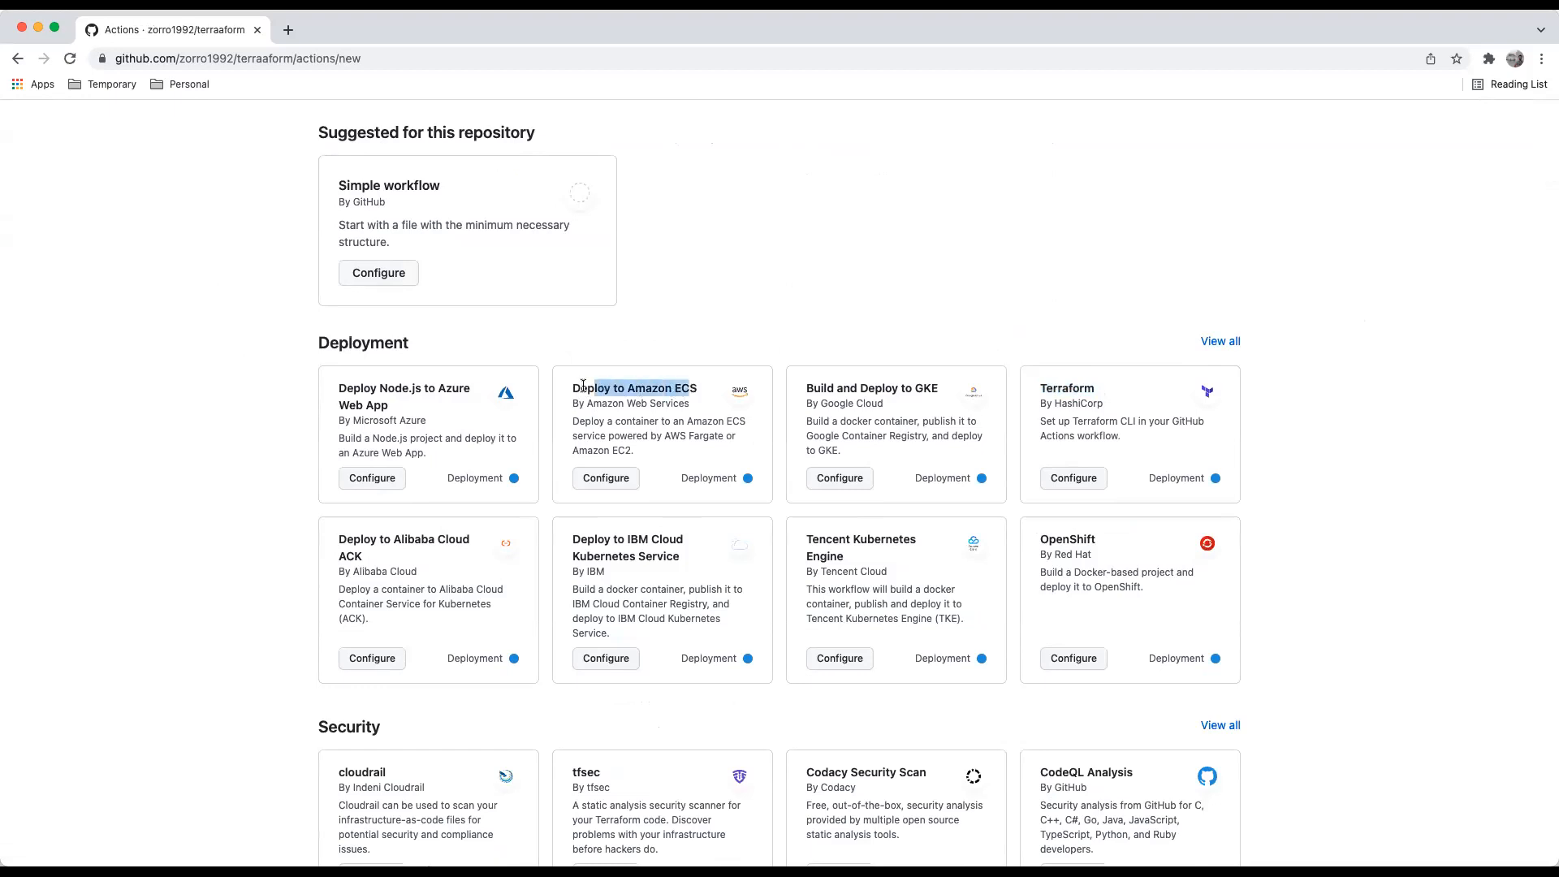
scroll(down, 3)
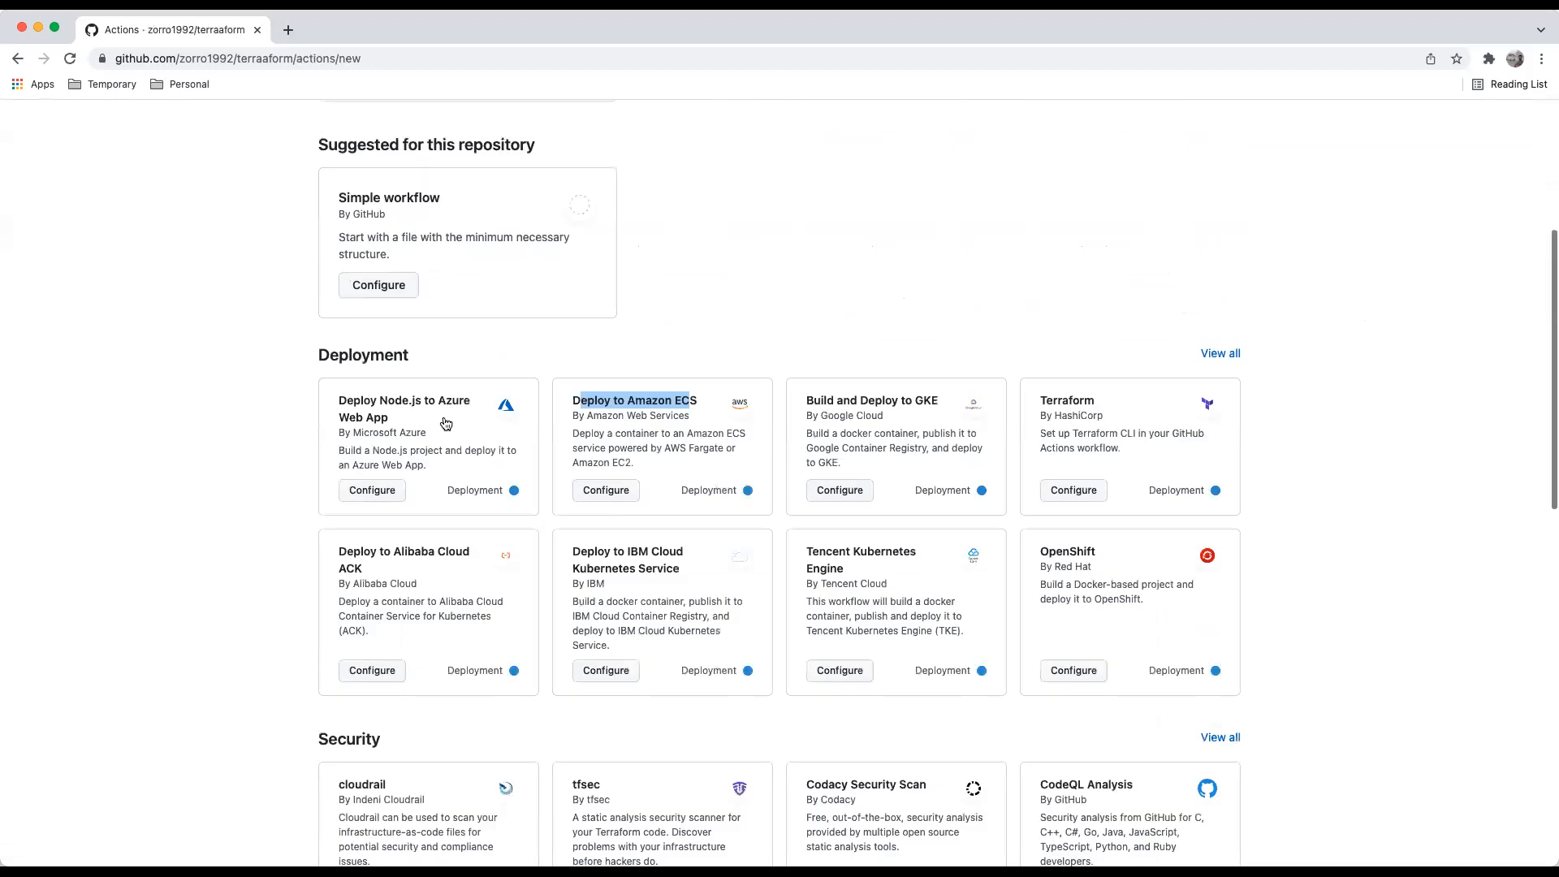
scroll(down, 3)
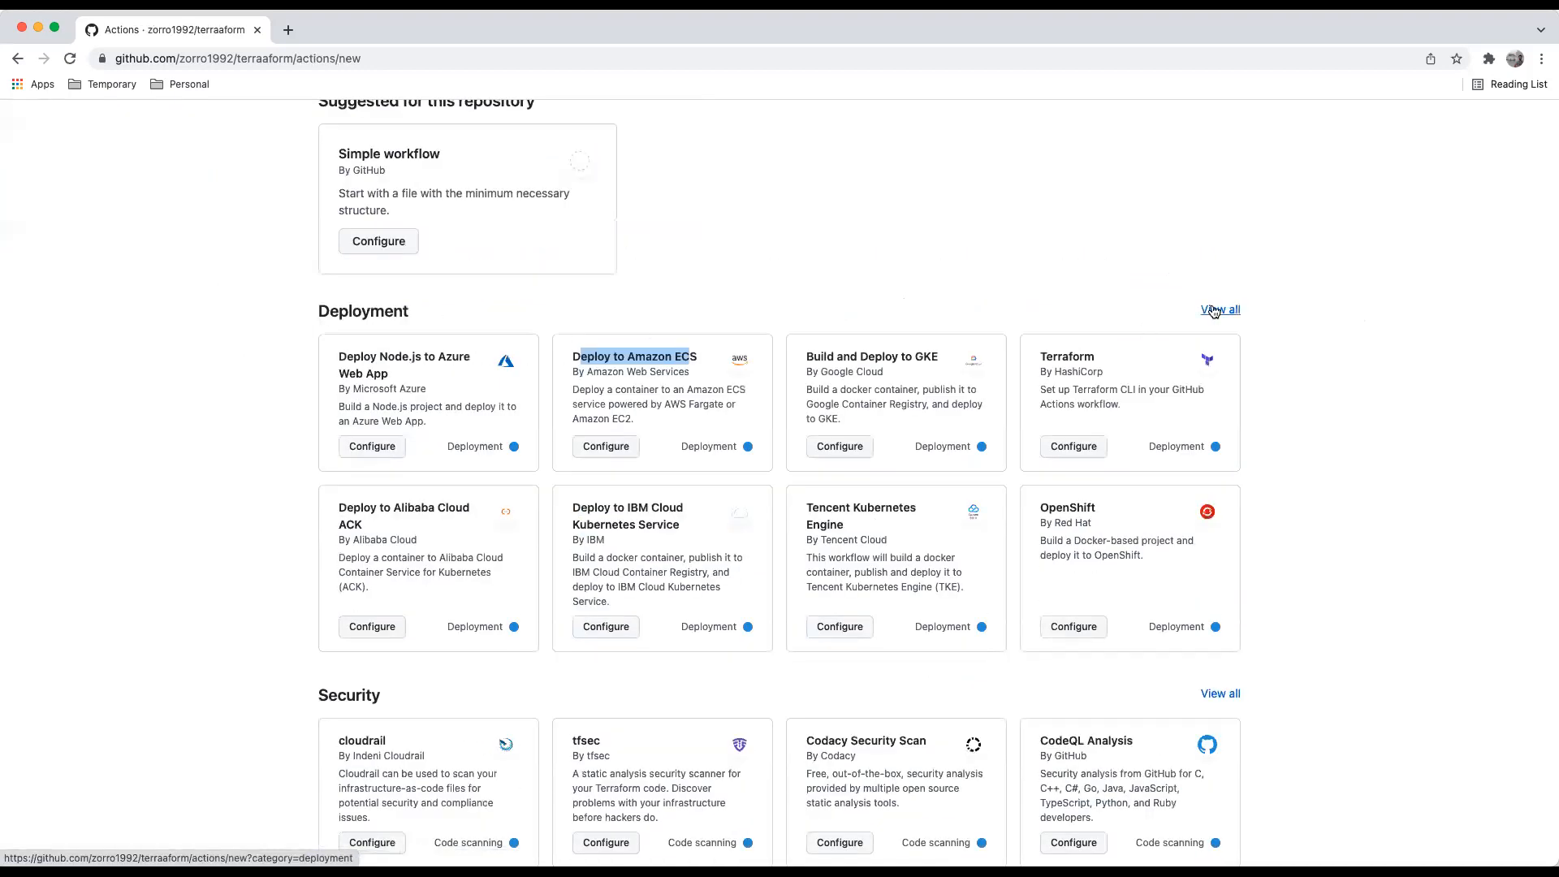